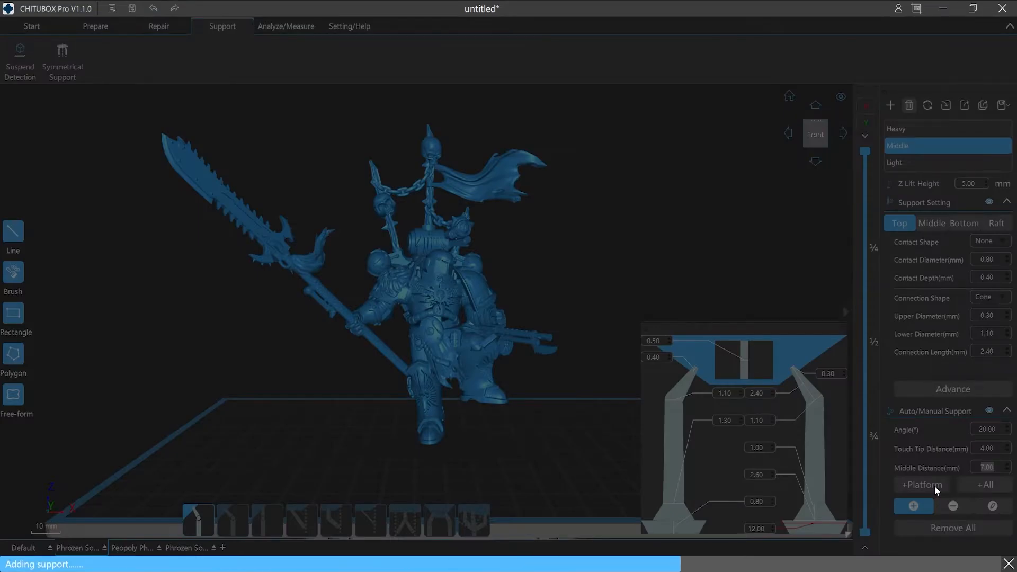
Choose the Light profile with 4 mm touch tip and 7 mm middle distance, then generate supports everywhere
click(947, 162)
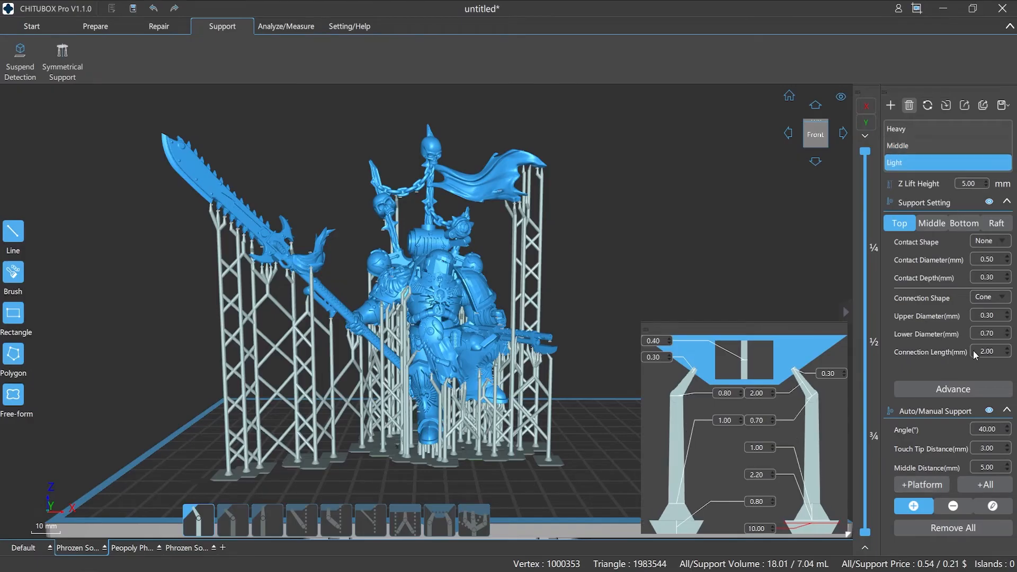
text(3.50)
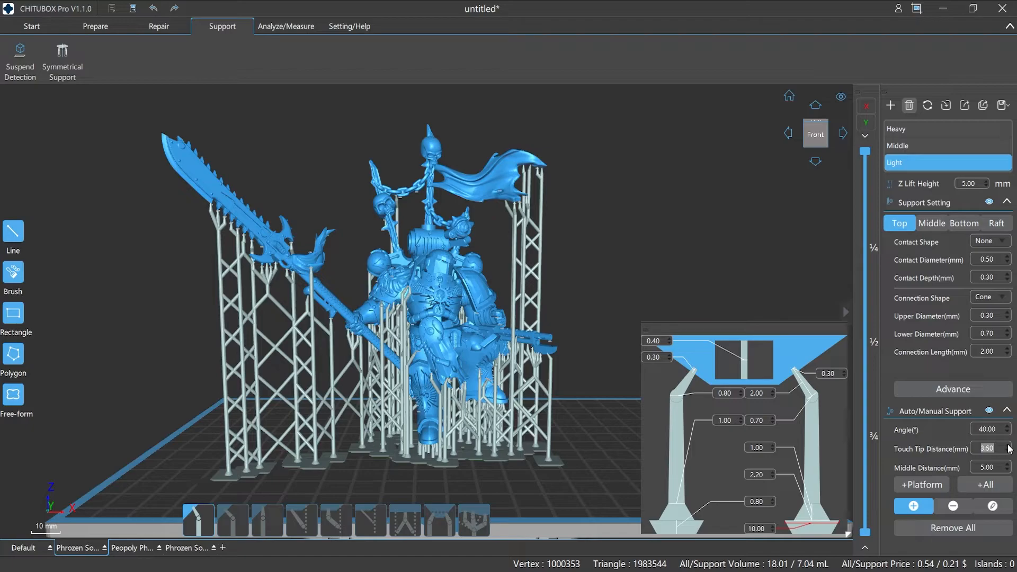
click(1007, 445)
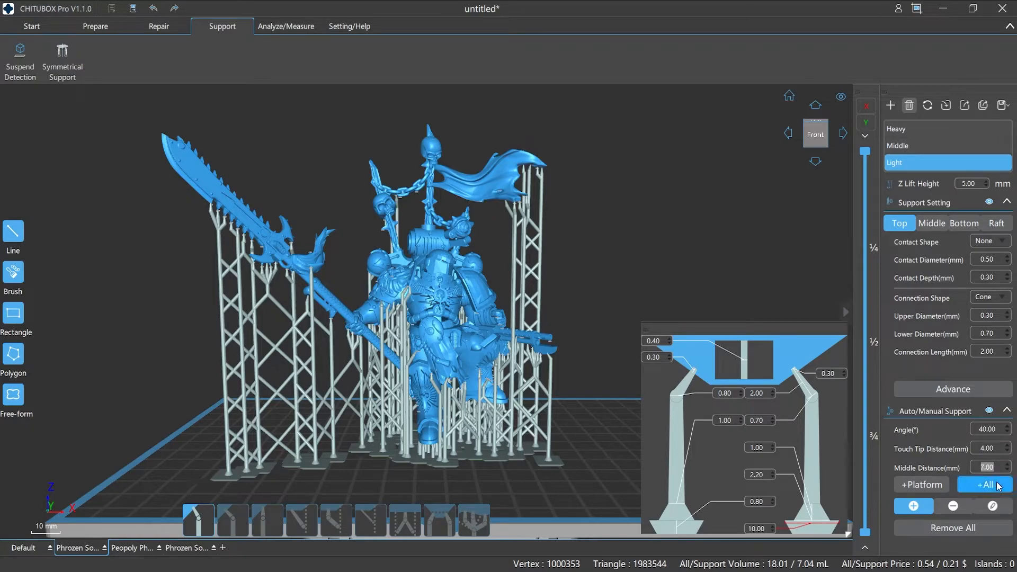
click(984, 484)
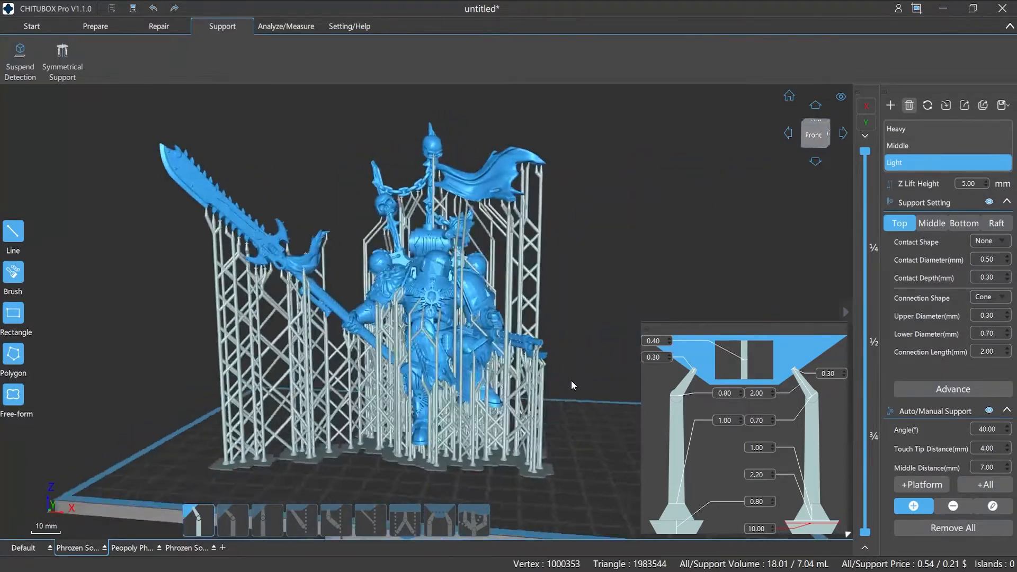
drag(571, 385, 626, 365)
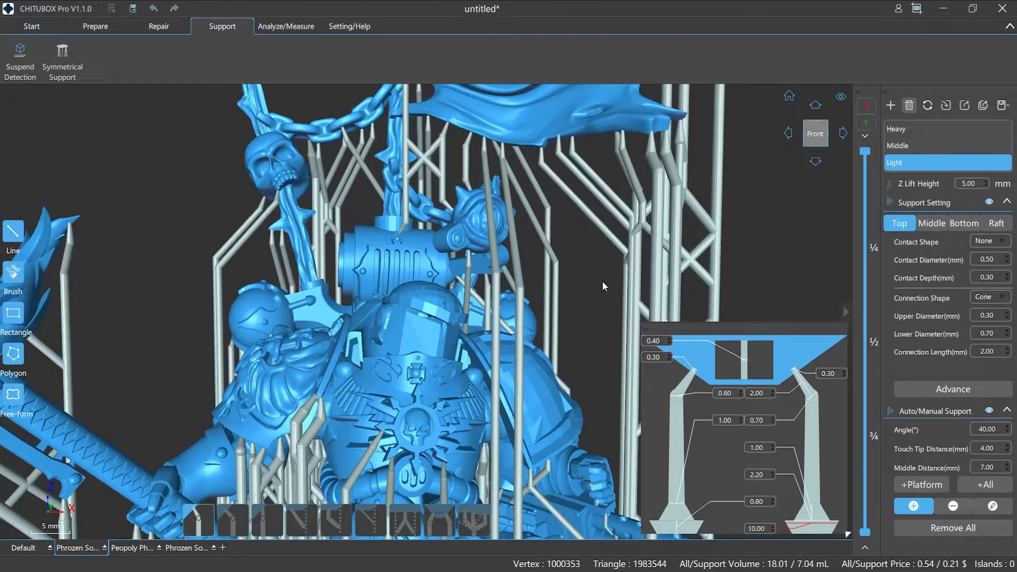
scroll(down, 3)
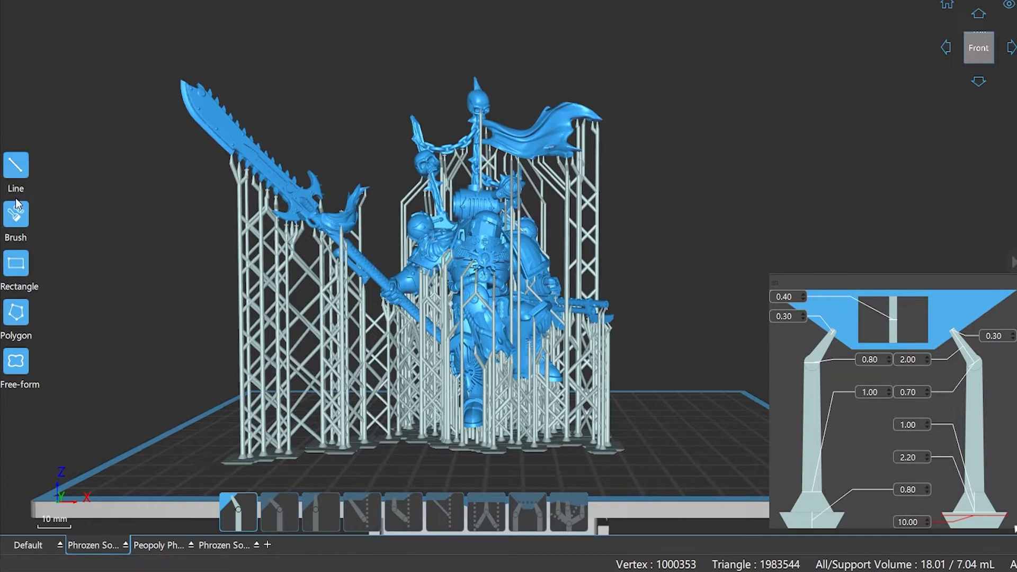
click(16, 361)
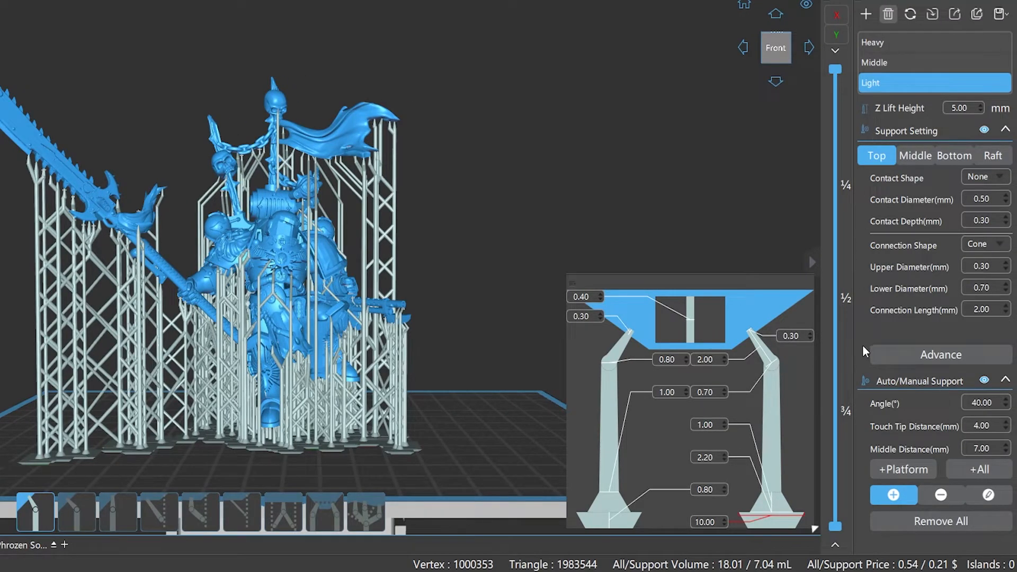
mouse_move(889, 388)
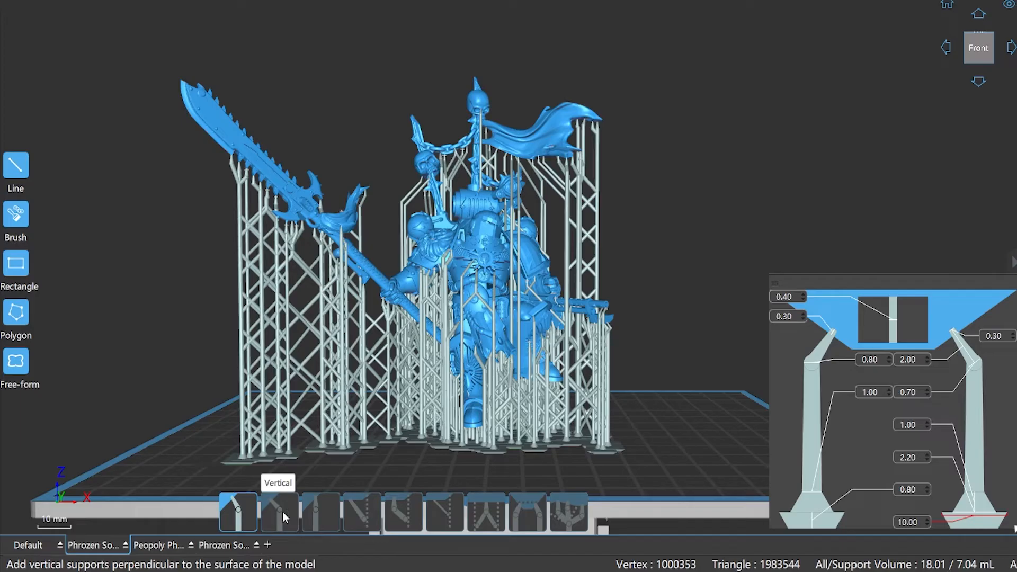
mouse_move(399, 524)
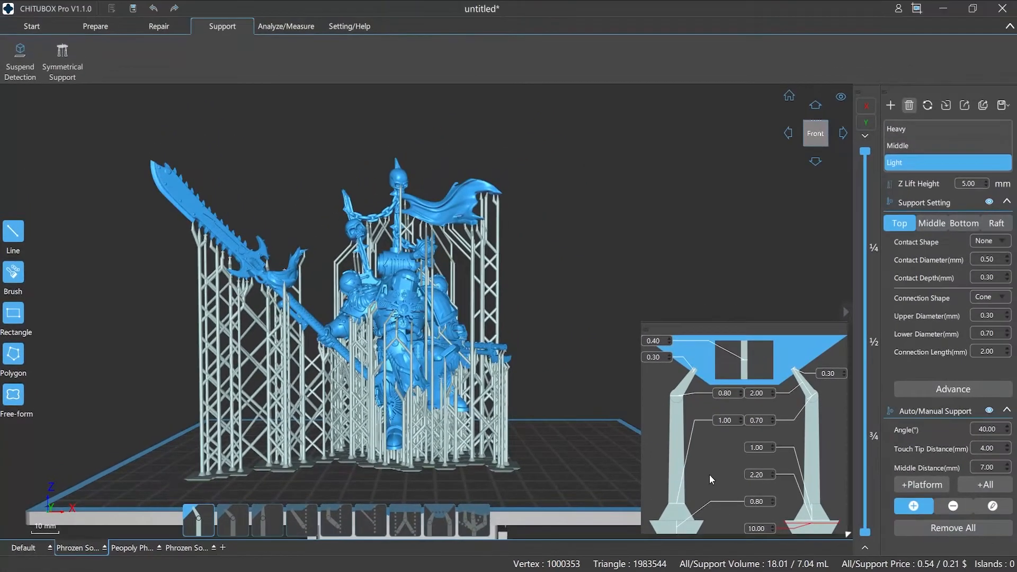
mouse_move(731, 433)
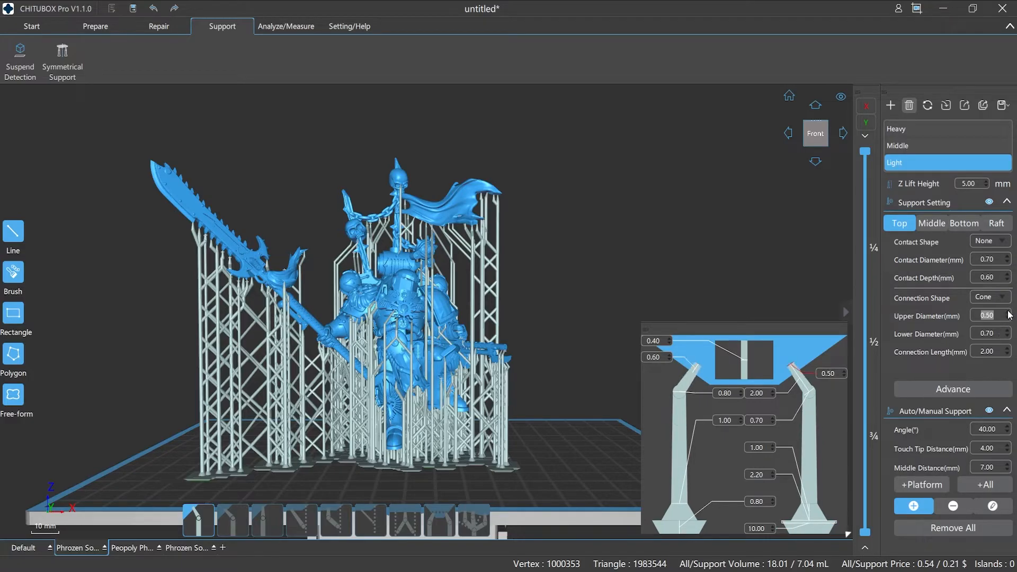
Enter 2.40 as a larger bottom support value in the Light profile
click(964, 223)
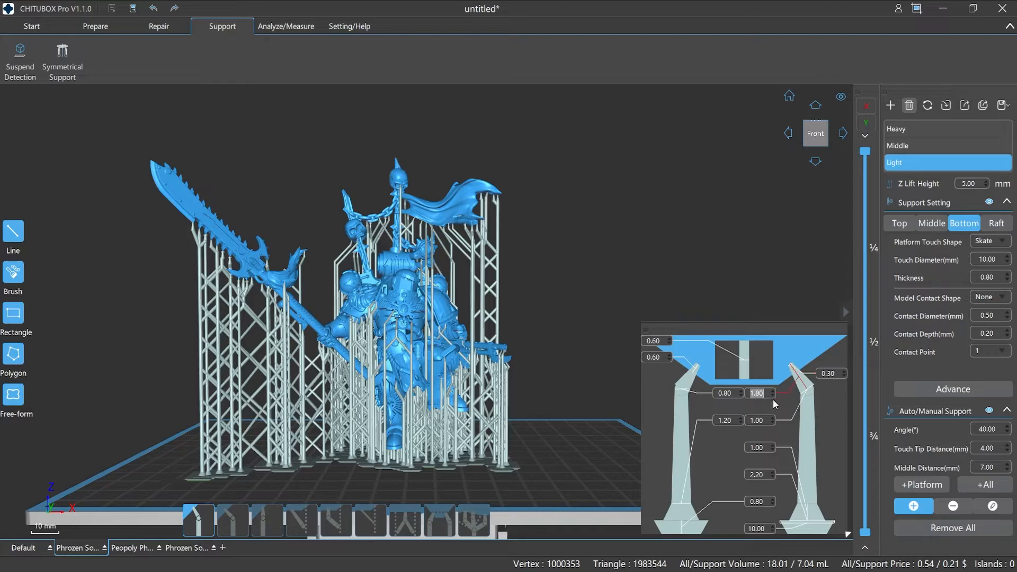
text(2.40)
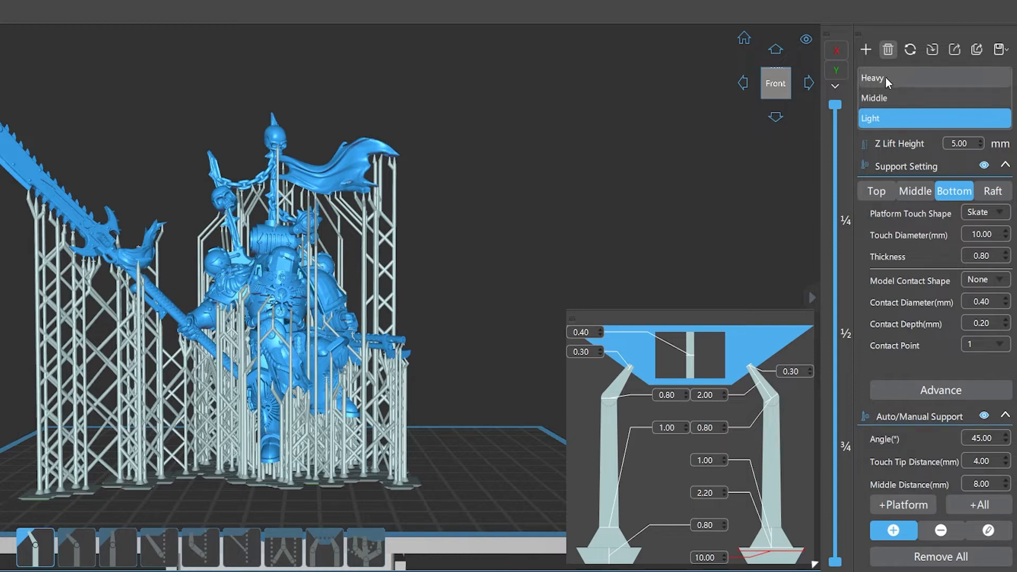
Look at the Heavy profile's settings, then return to the Light profile
click(873, 78)
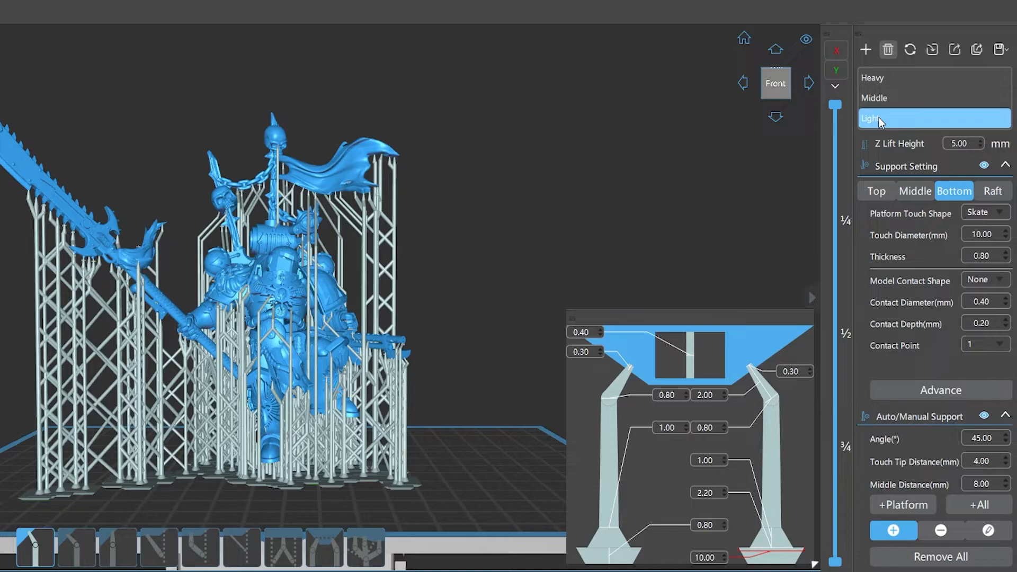
click(932, 78)
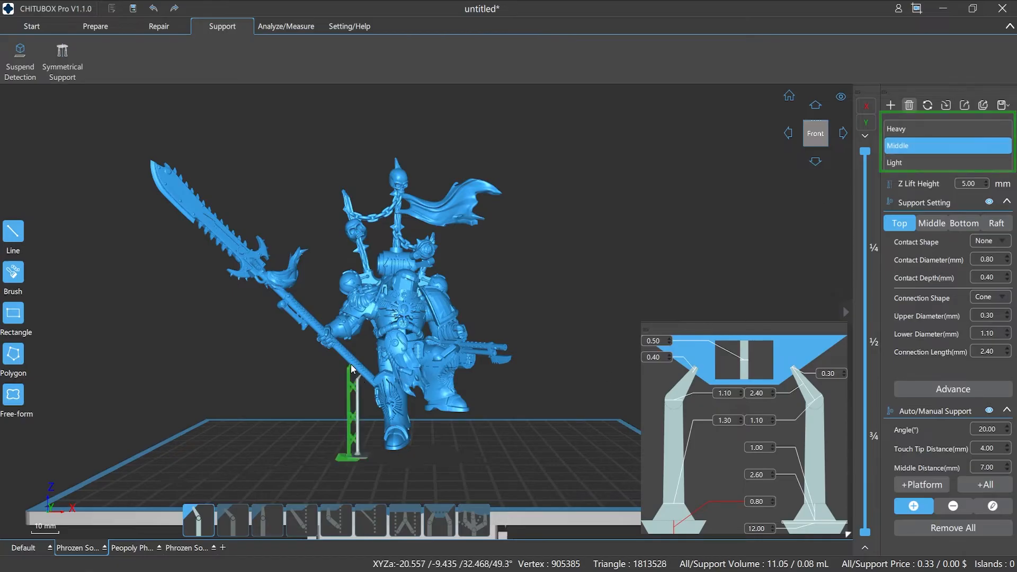
Draw a line of supports under the polearm blade
click(946, 162)
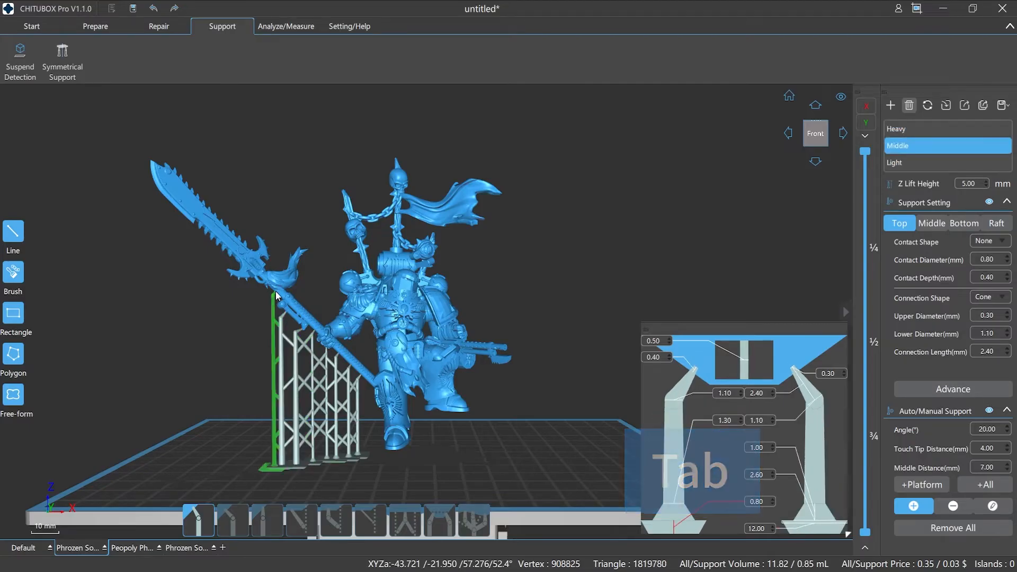
click(945, 162)
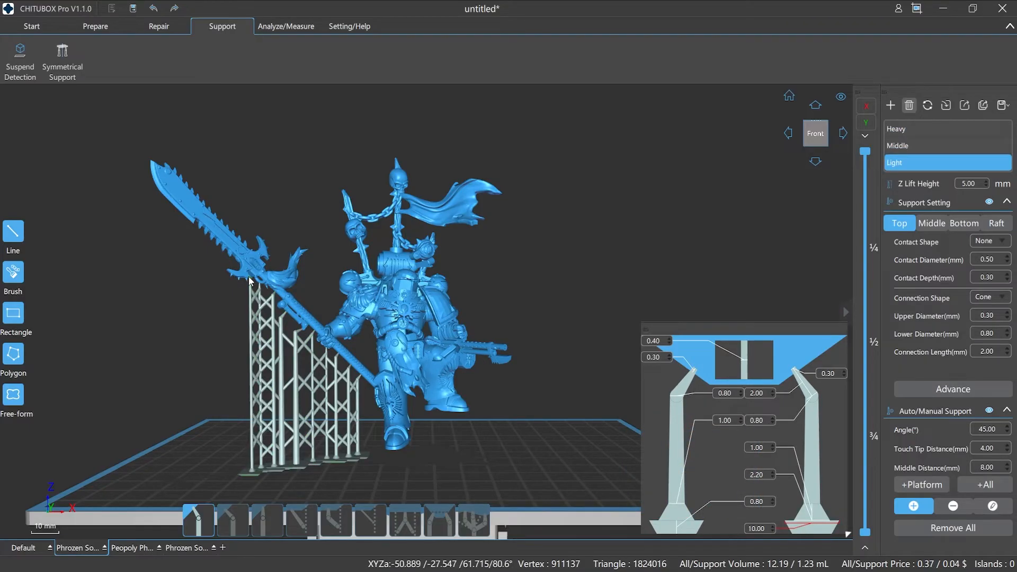
click(922, 129)
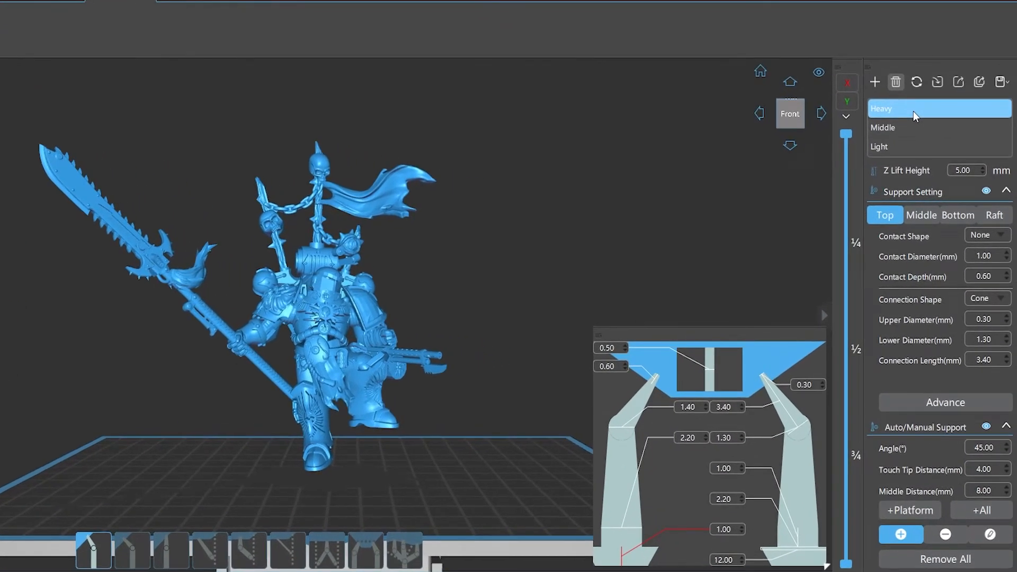
View the Light, Heavy and Middle profile settings, then try deleting the Middle profile
click(908, 147)
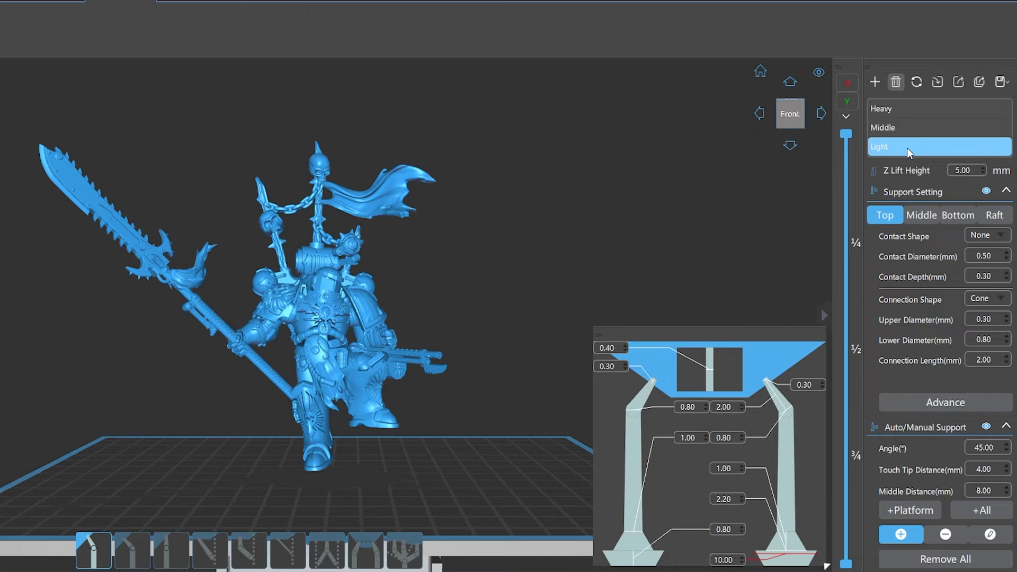
click(882, 107)
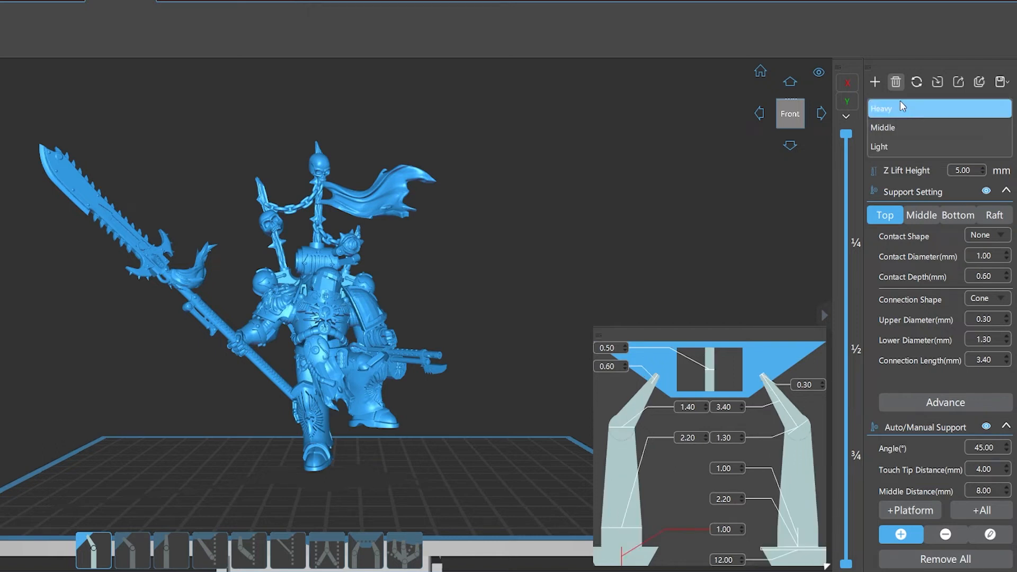
click(882, 128)
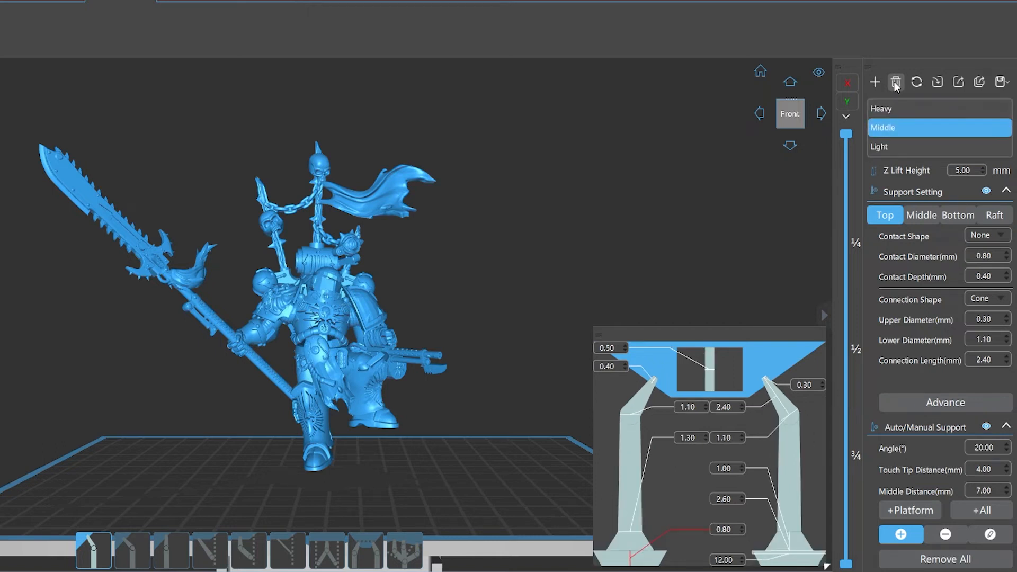
click(880, 147)
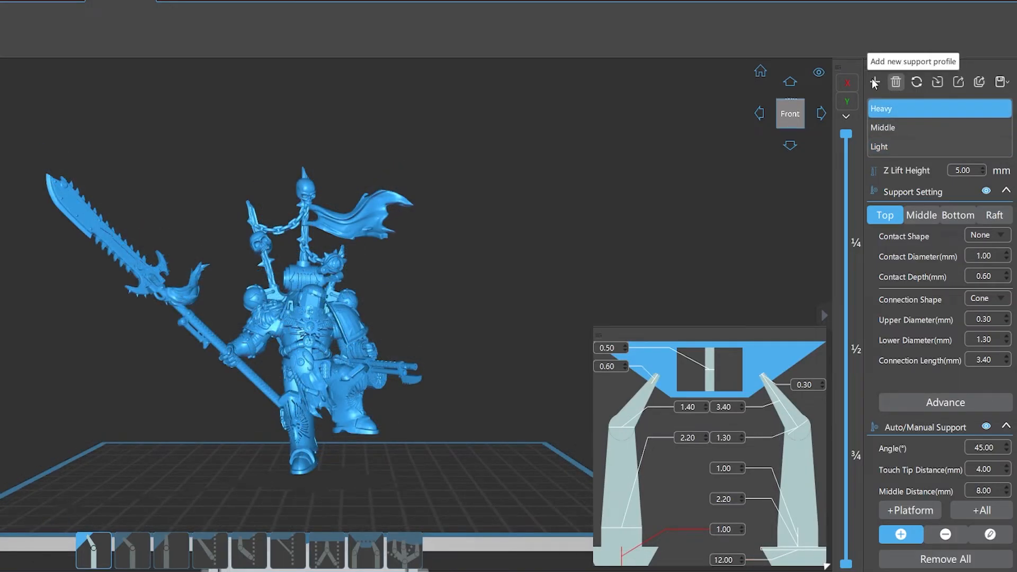
Add profile NEW-1 with top contact diameter 1.10 mm and contact depth 0.70 mm
click(874, 82)
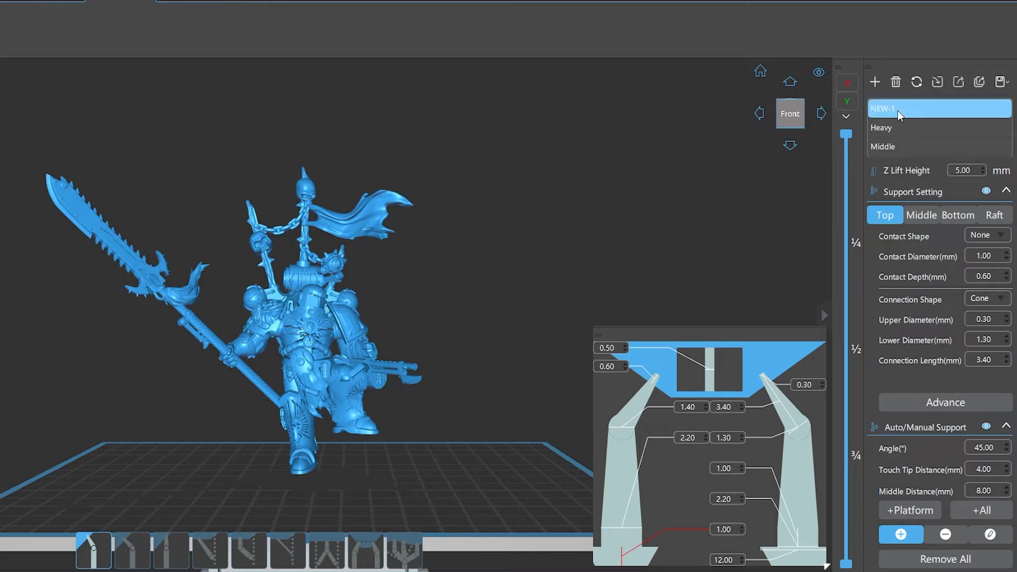
click(981, 256)
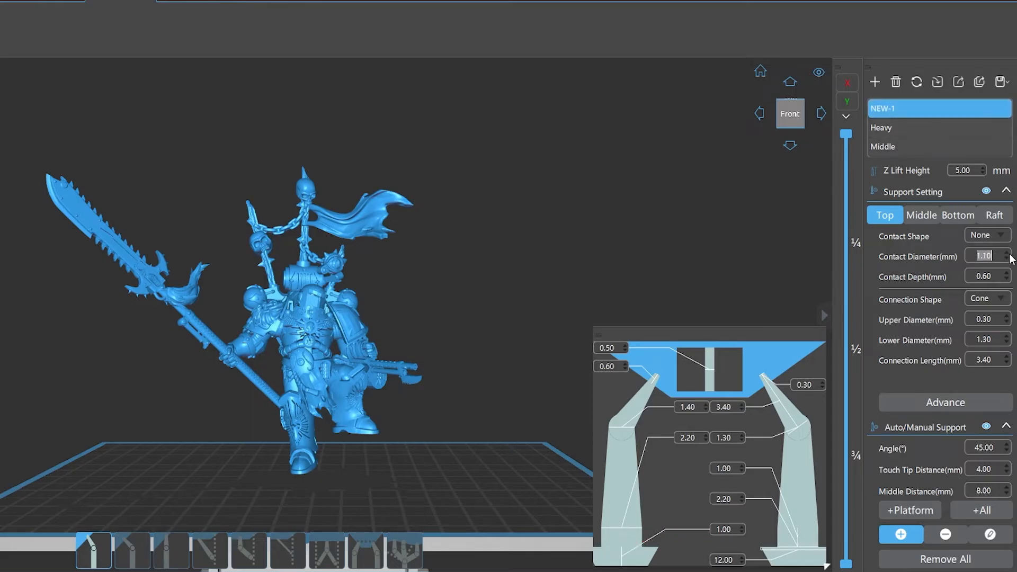
click(1007, 273)
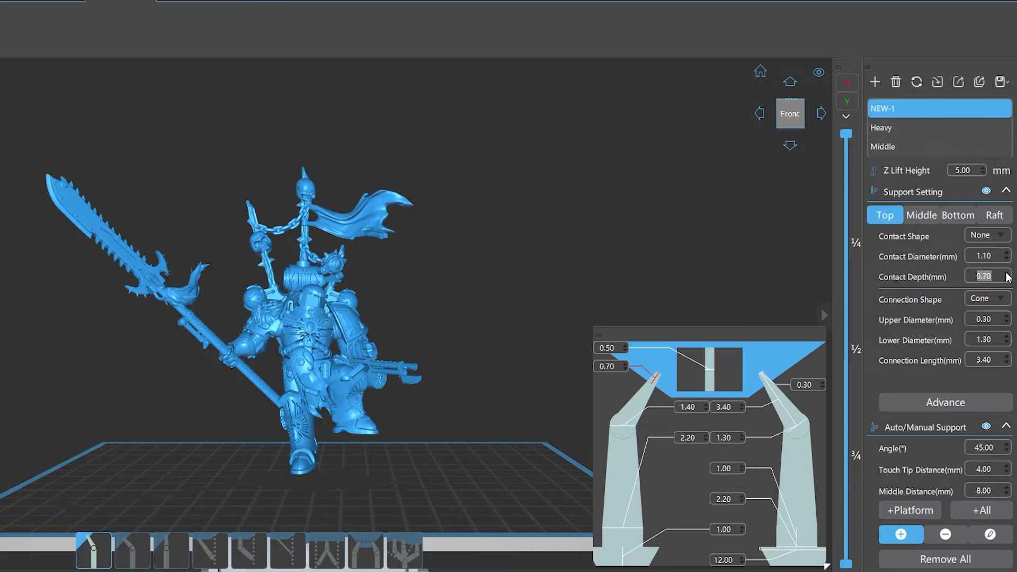
click(896, 82)
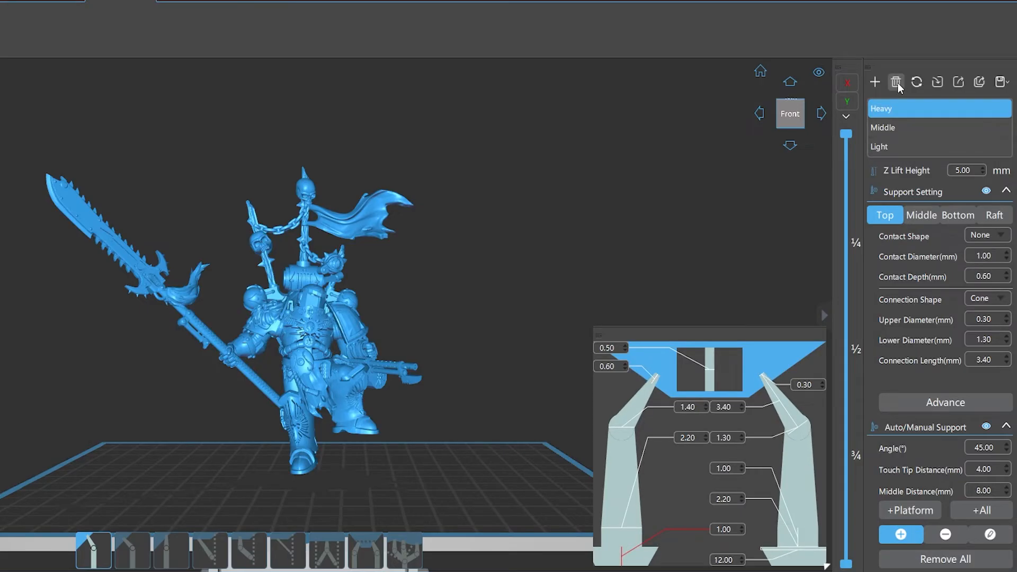
mouse_move(917, 83)
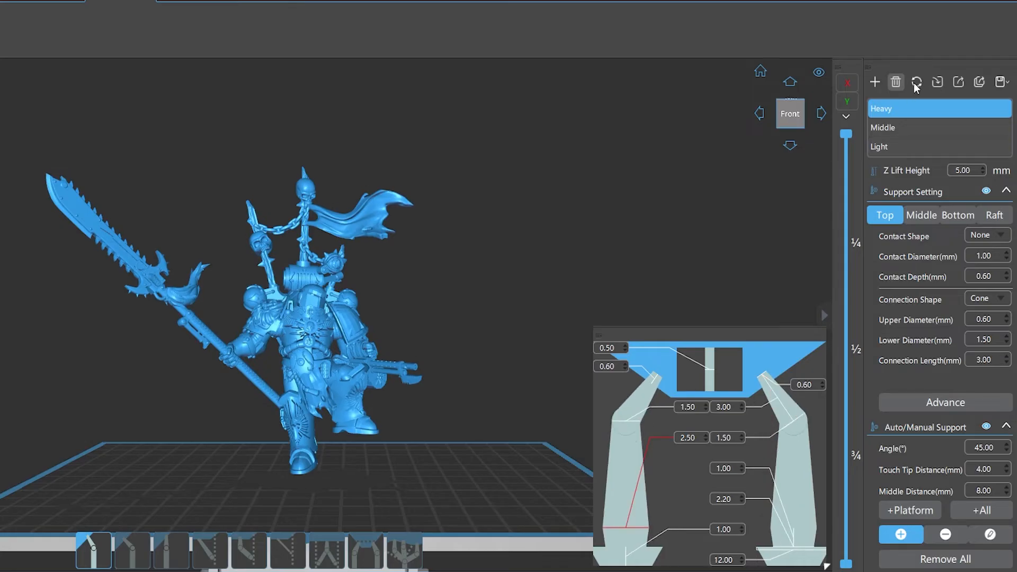
mouse_move(937, 84)
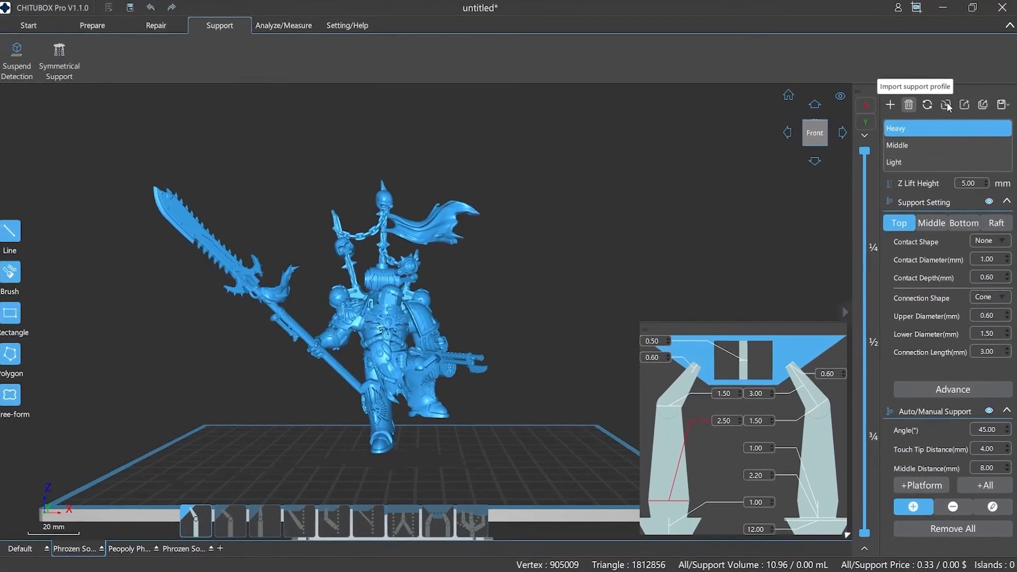
Import H-1_support.cfg from the supports folder
click(946, 104)
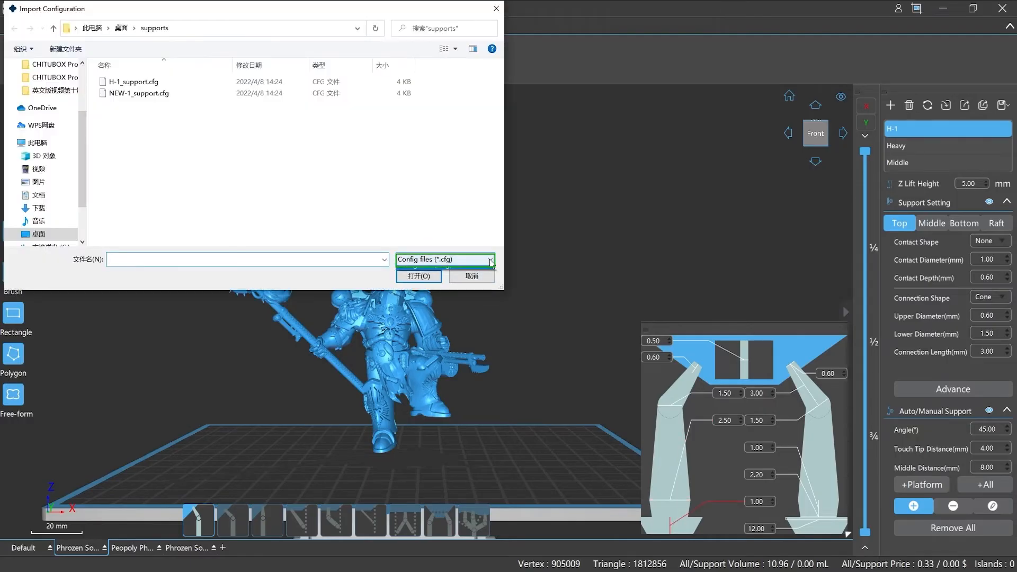
click(488, 260)
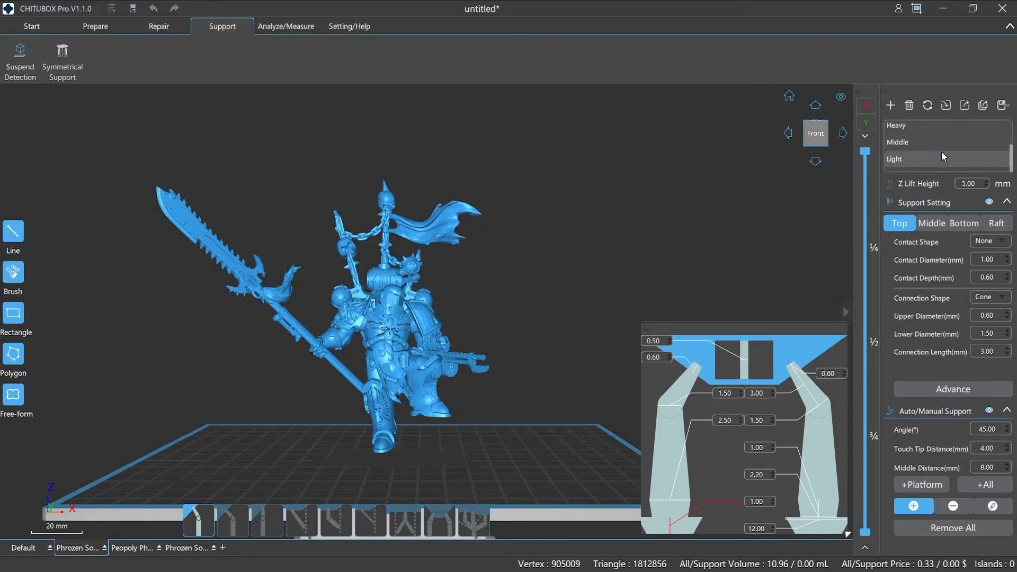
Export the Middle profile to the supports folder as Middle-1
click(897, 147)
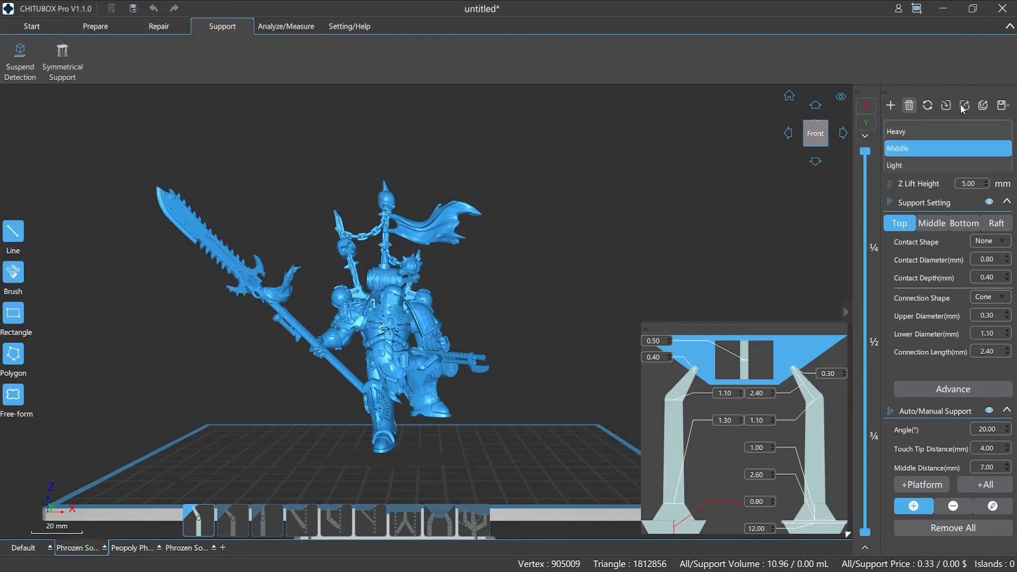
click(964, 105)
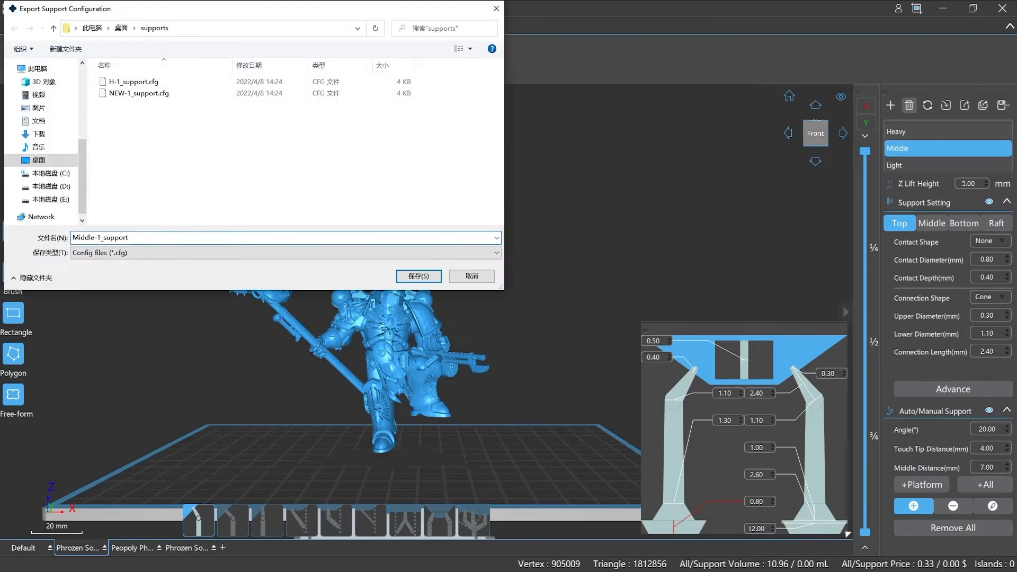
click(418, 275)
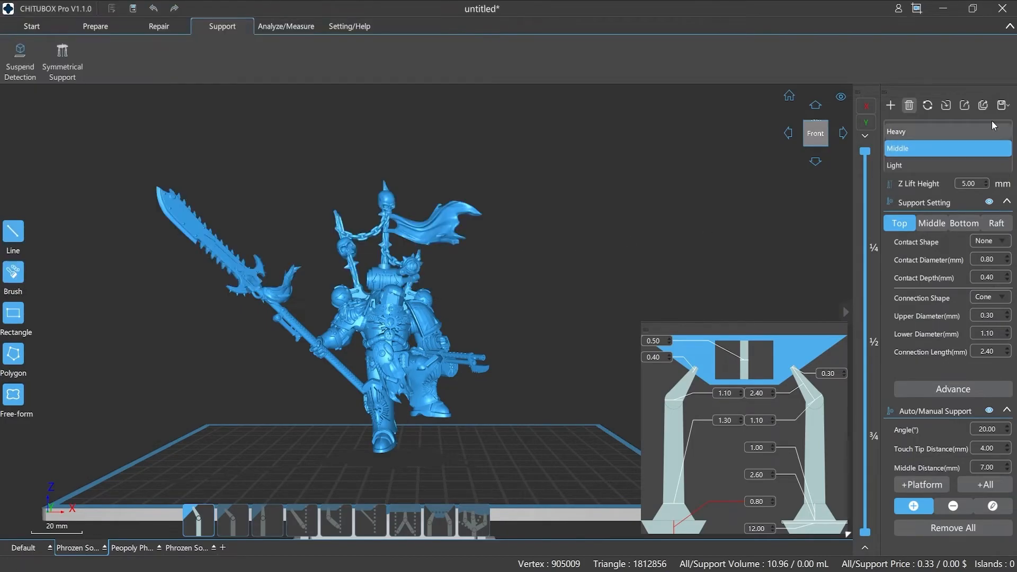
Export all profiles to one file and import _Phrozen_Sonic_Mighty_4K_all.cfg back
click(1001, 105)
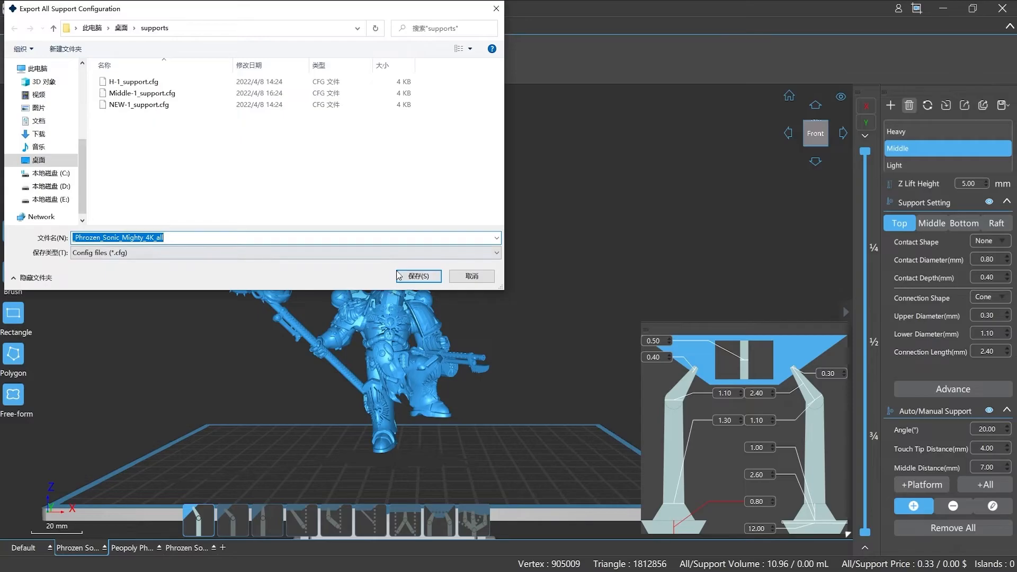
click(416, 276)
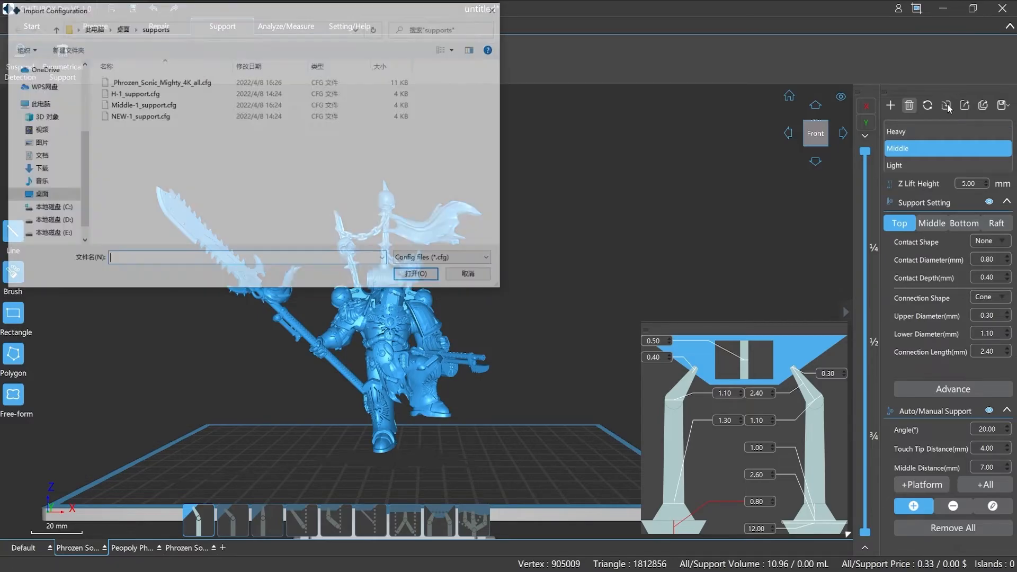
click(160, 82)
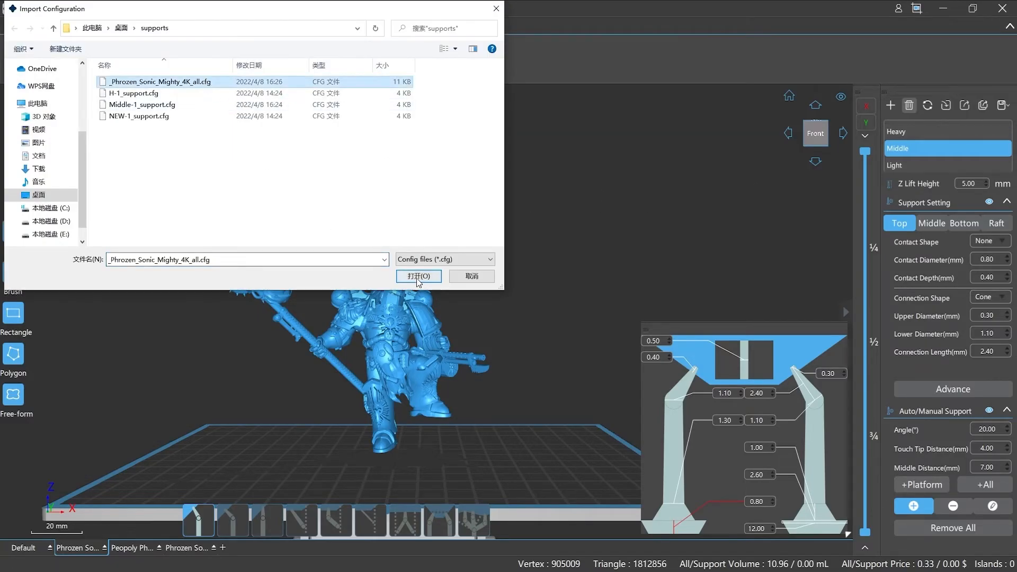
click(418, 276)
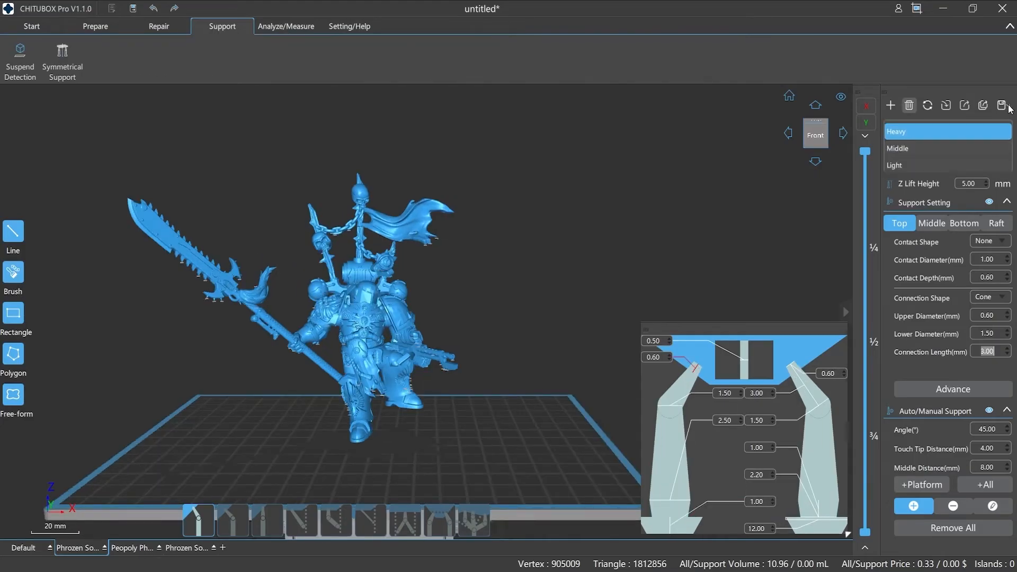
Edit Heavy's top contact diameter and depth, middle lower diameter and bottom thickness
click(1002, 105)
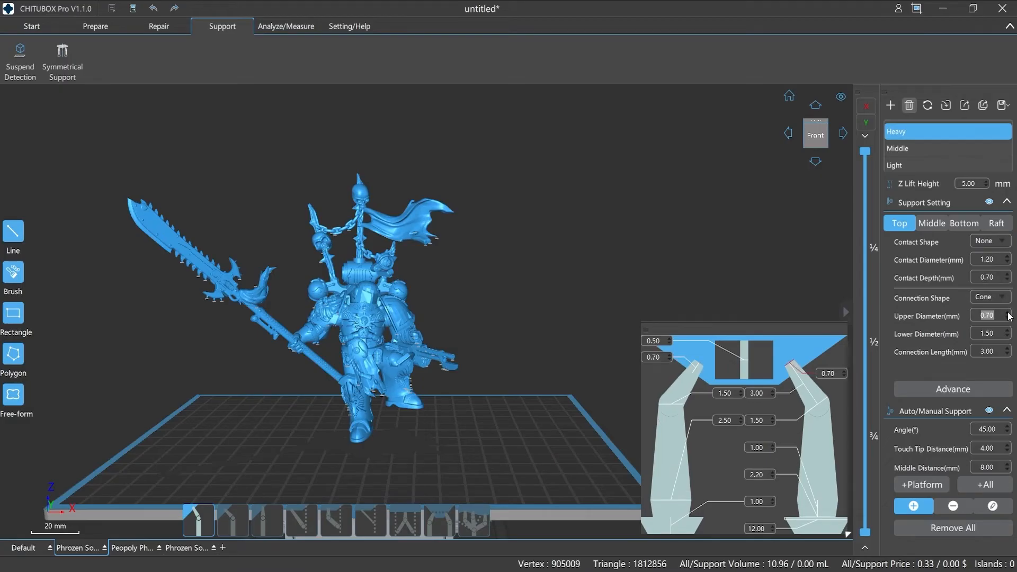
click(963, 222)
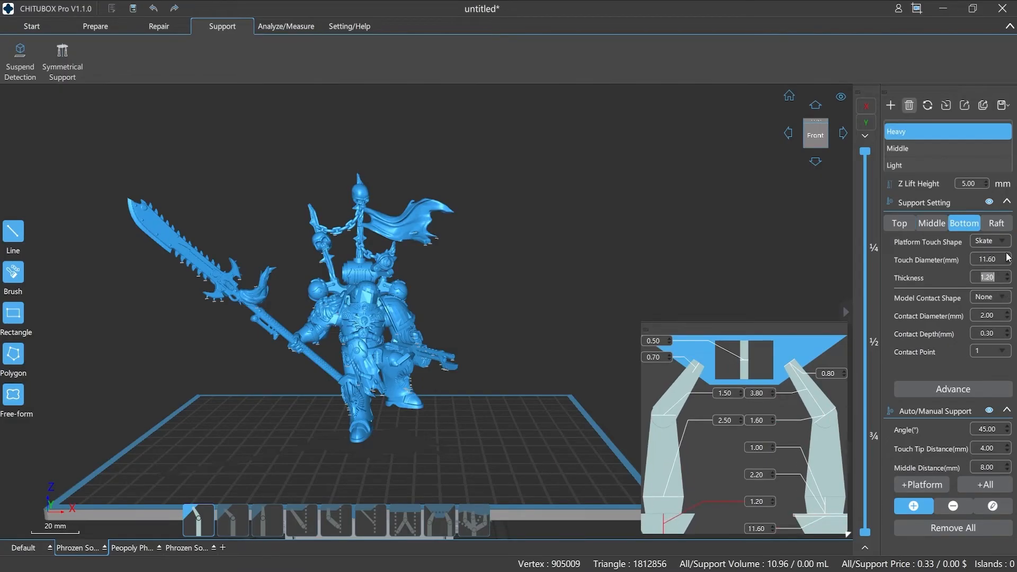
click(996, 223)
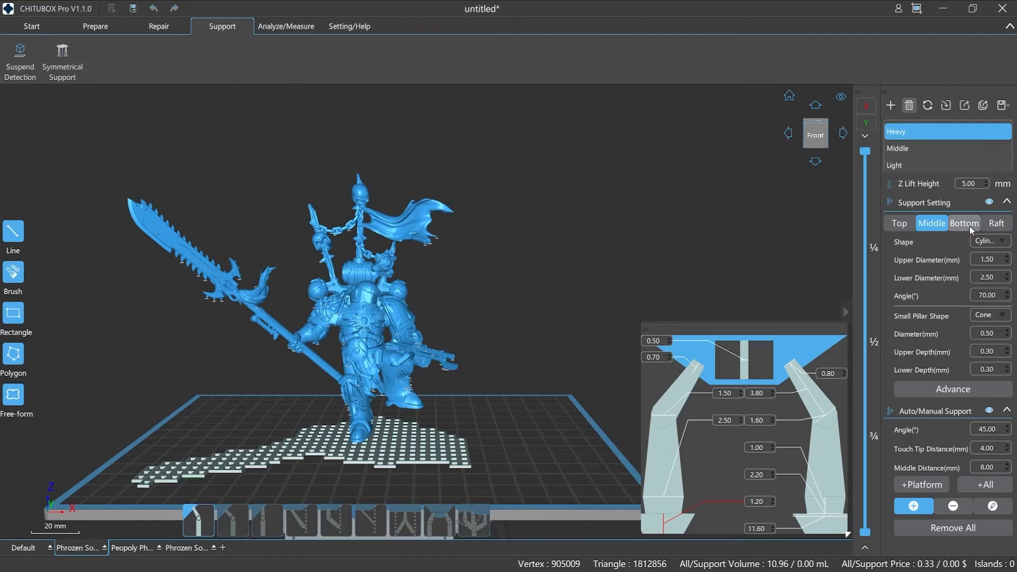
click(899, 223)
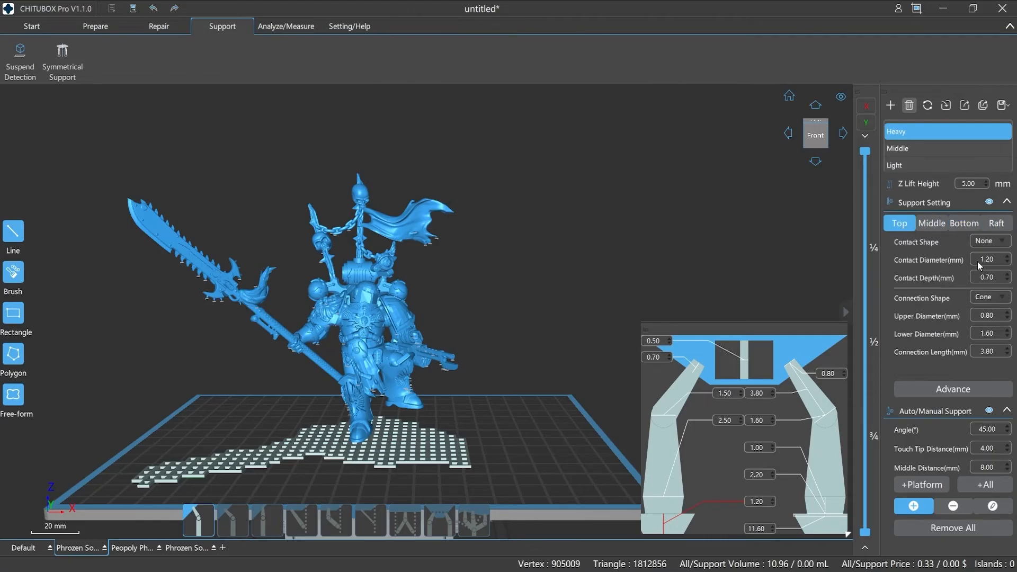
click(1002, 104)
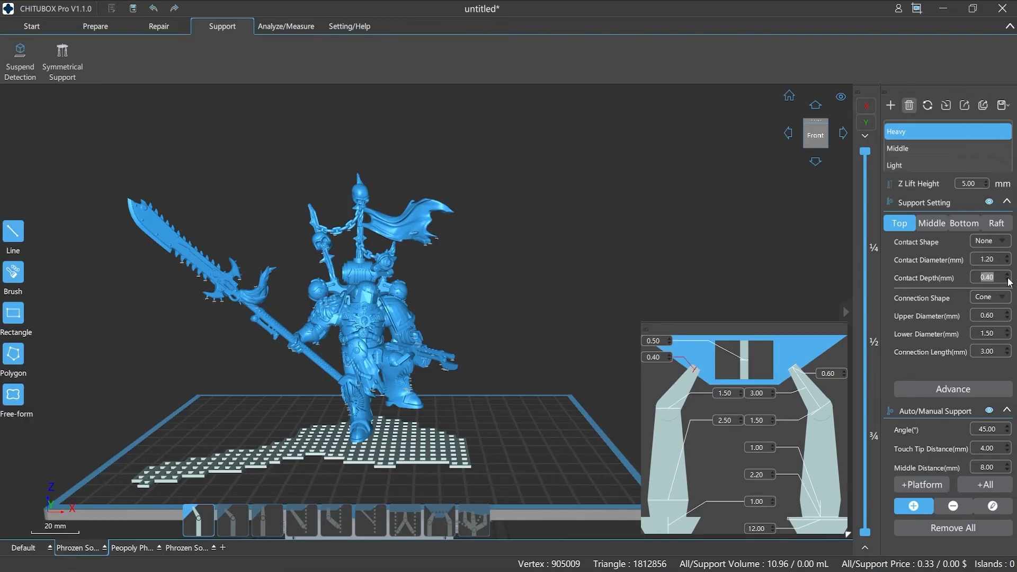
click(964, 223)
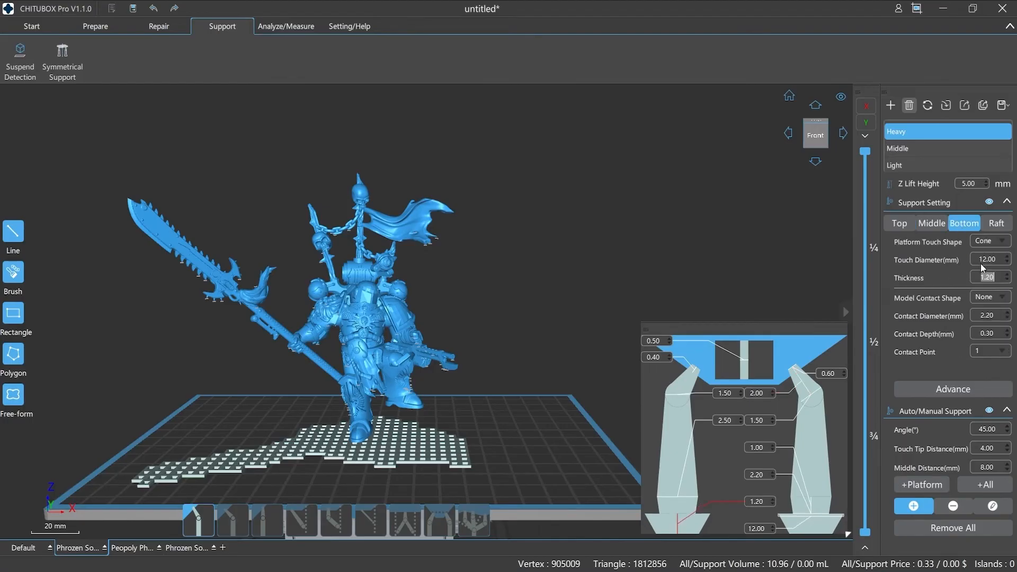
click(932, 223)
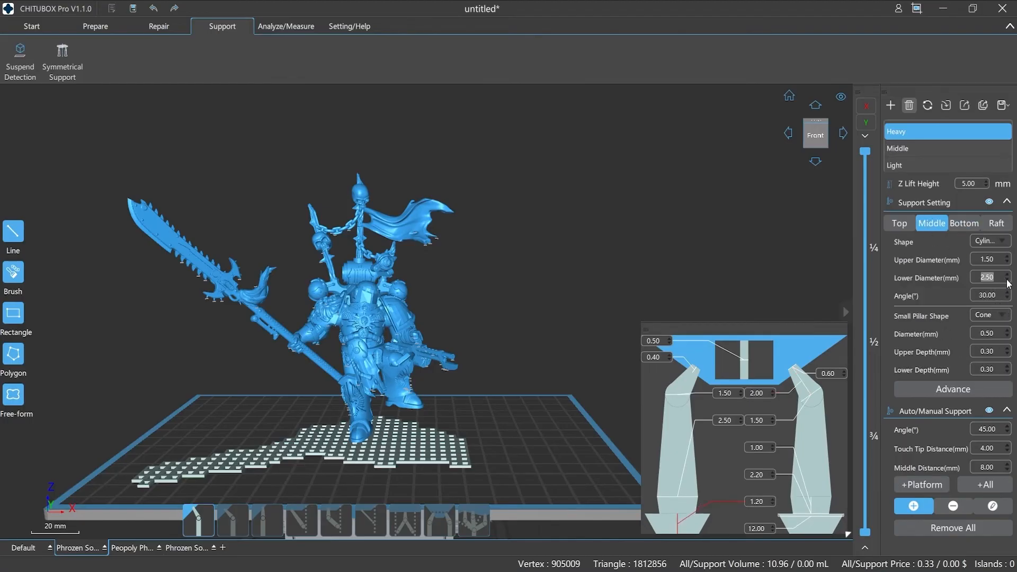
click(899, 222)
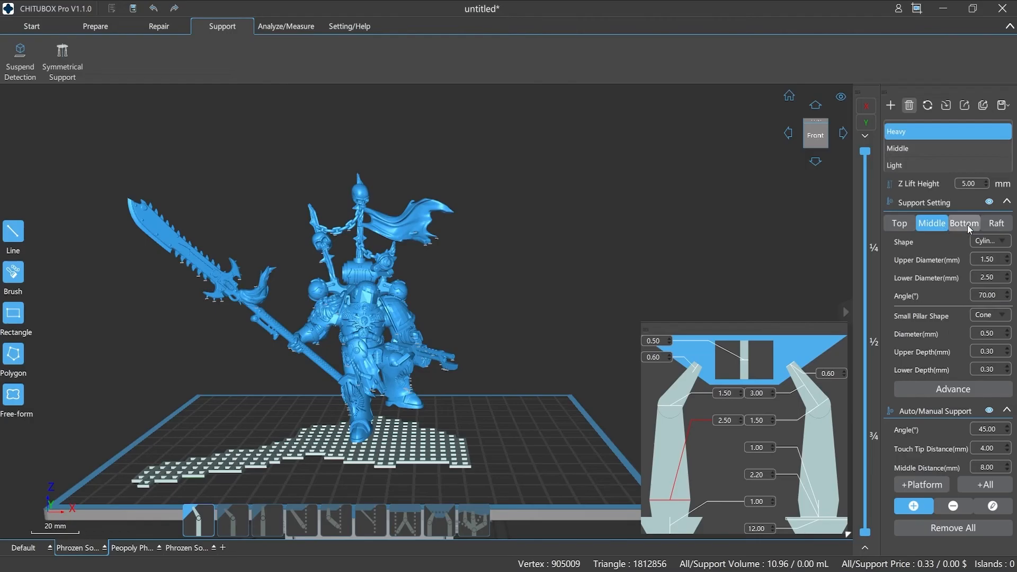
Generate platform supports, switch to L-11 keeping them, and place a small pillar
click(995, 223)
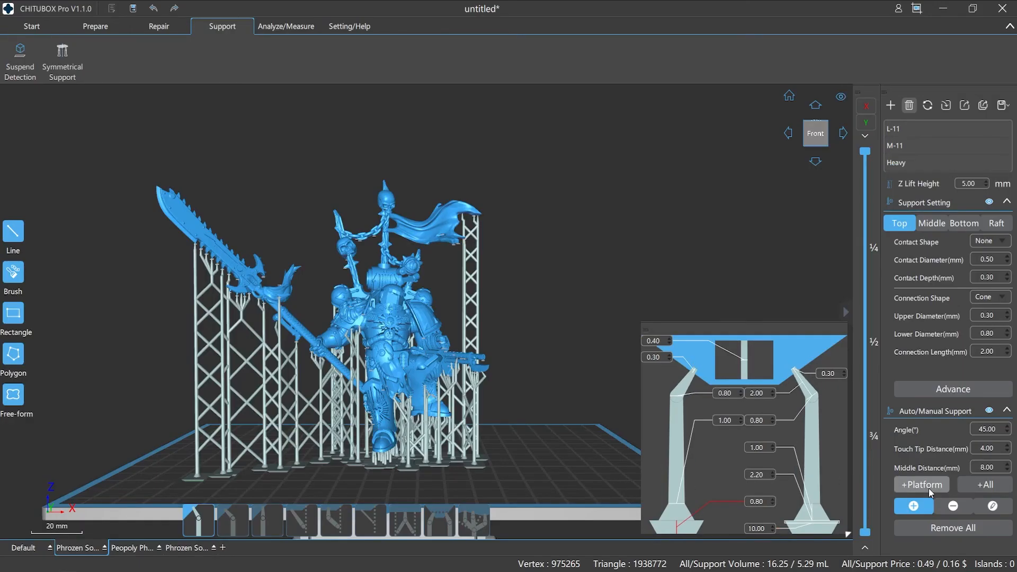
click(909, 104)
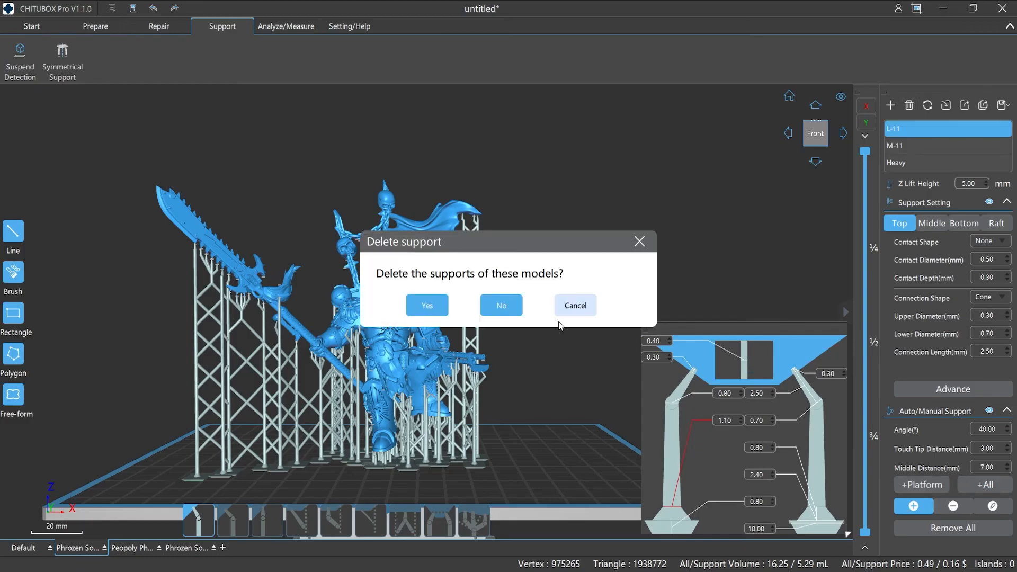
click(500, 305)
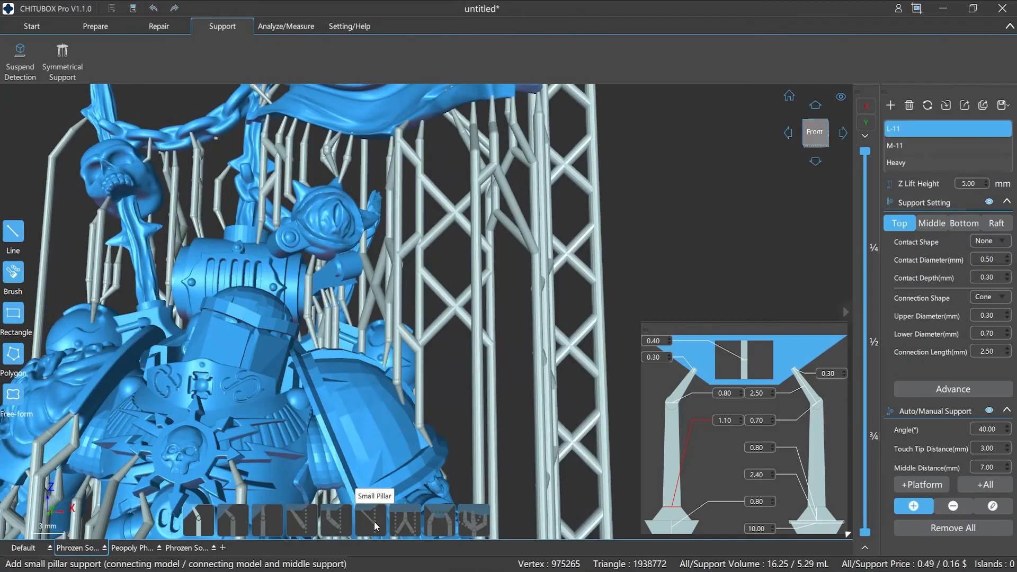
click(371, 522)
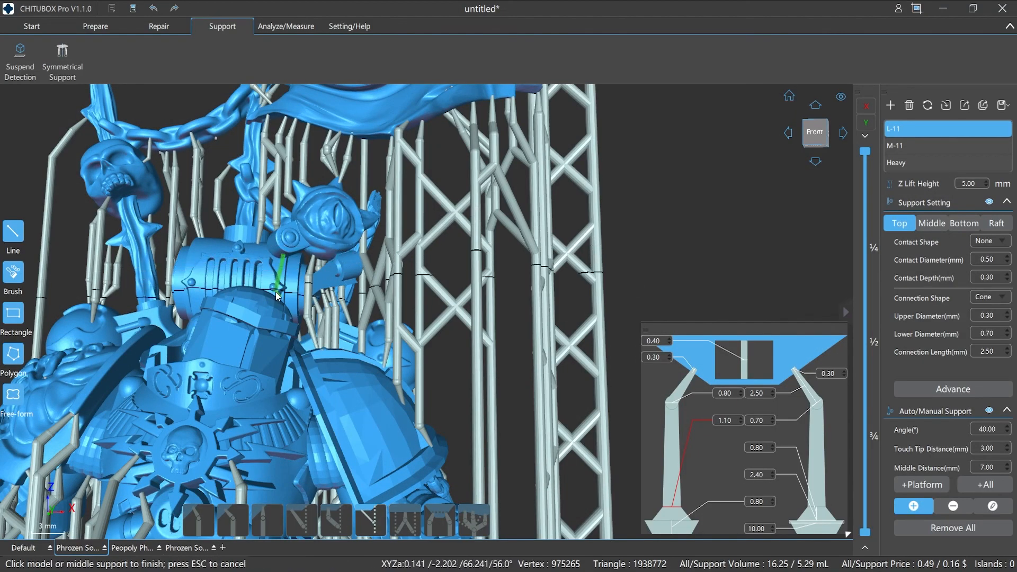